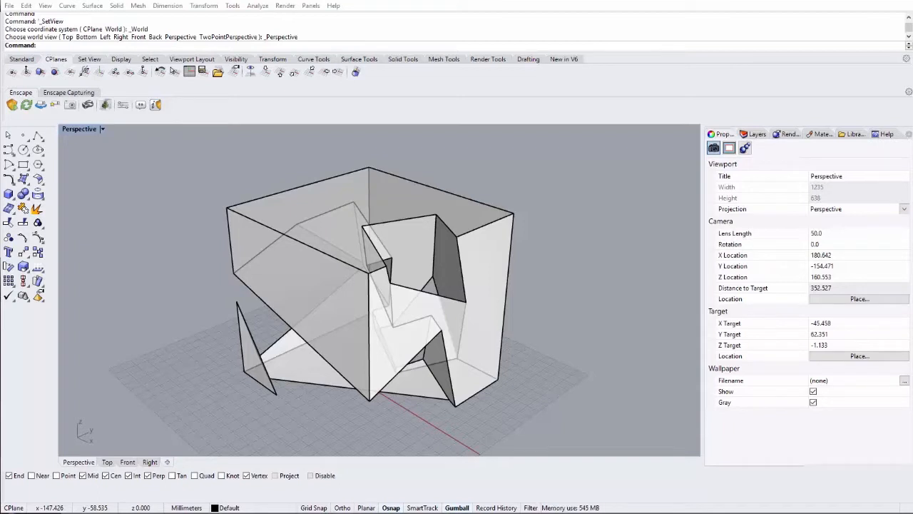
pyautogui.moveTo(102, 146)
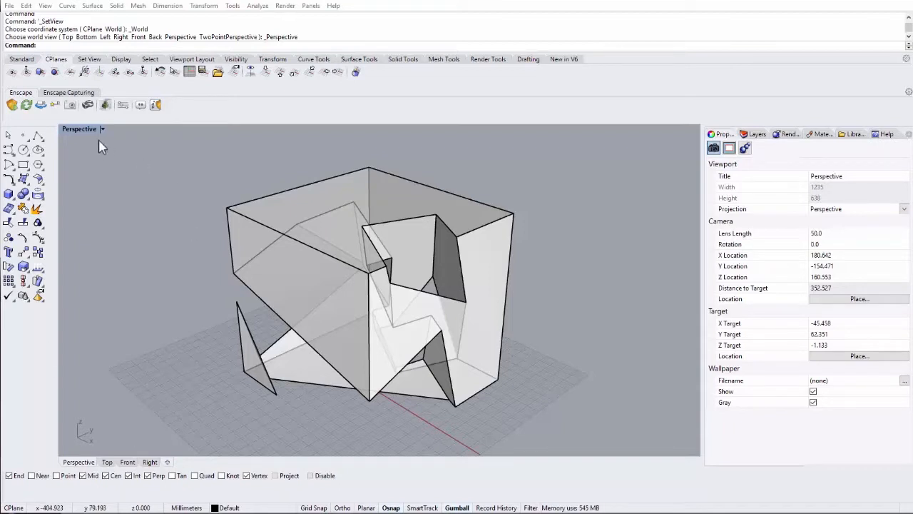
pyautogui.moveTo(139, 405)
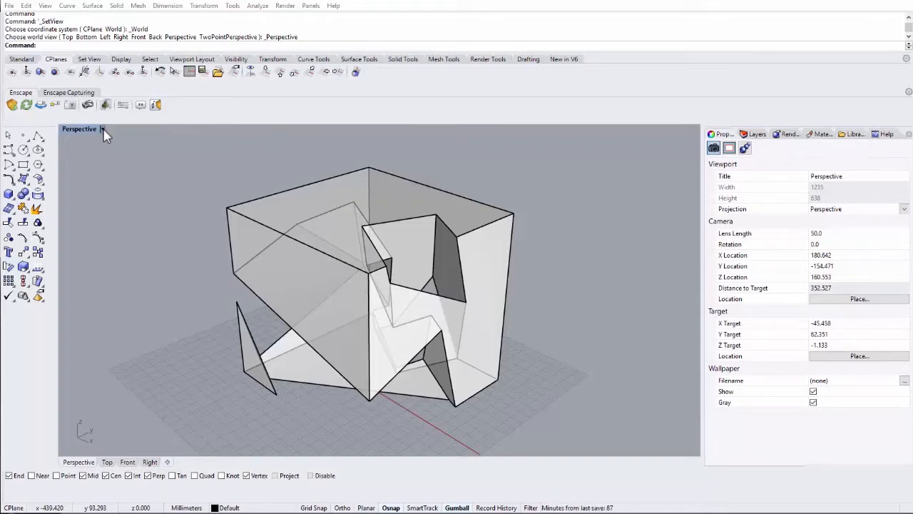
# - Save the cube's current perspective as a named view called 'A'
pyautogui.click(102, 129)
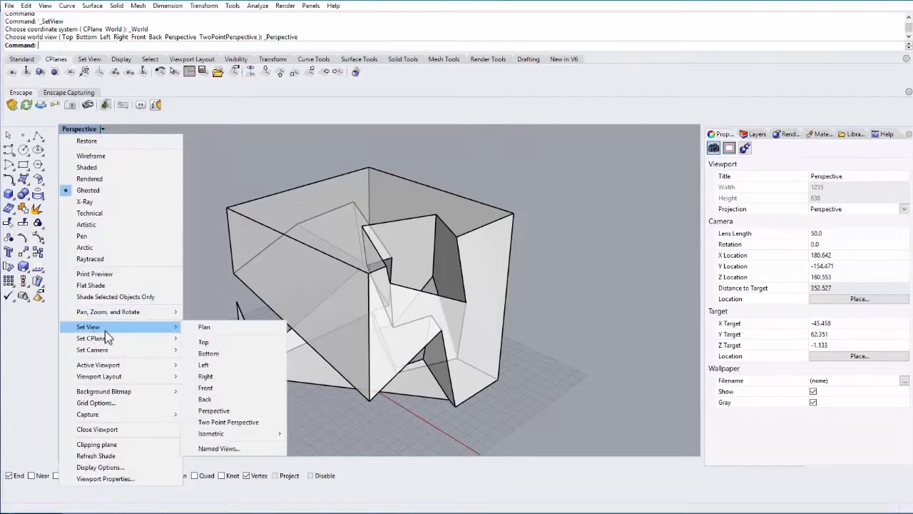
pyautogui.moveTo(218, 448)
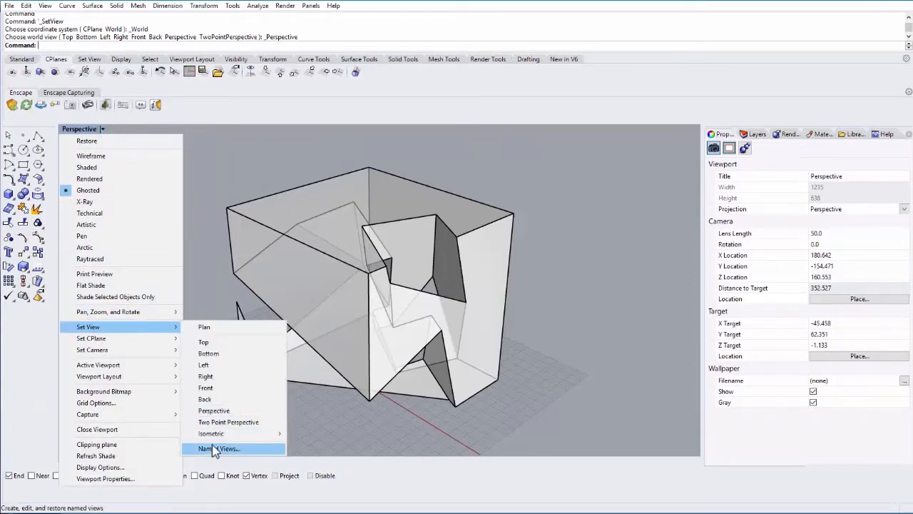
pyautogui.click(219, 448)
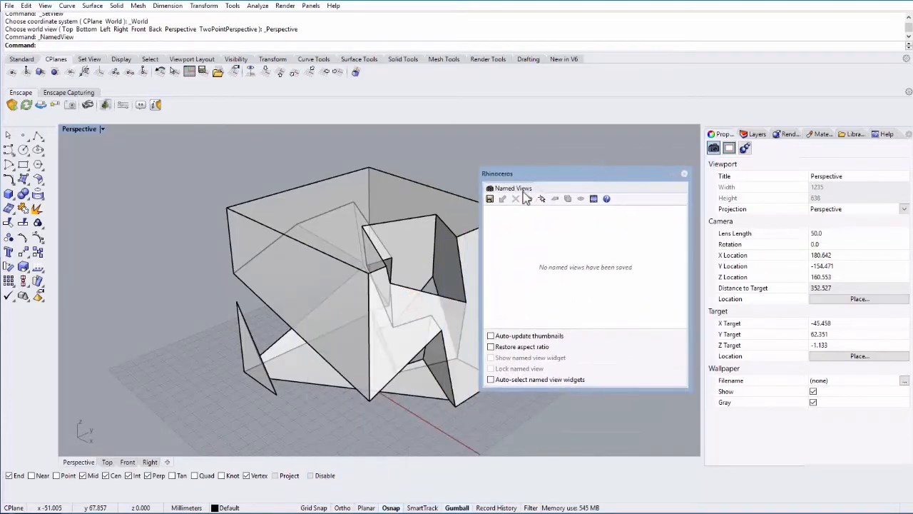
pyautogui.click(489, 199)
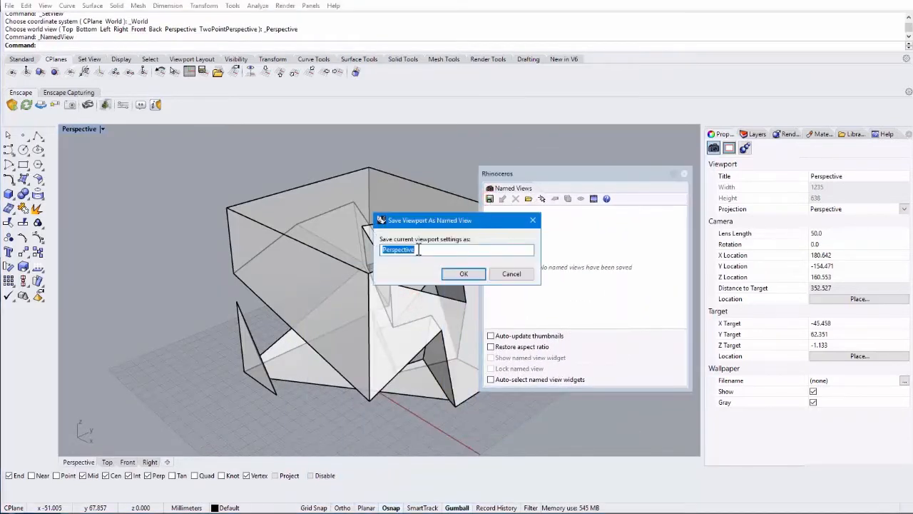
pyautogui.write('A')
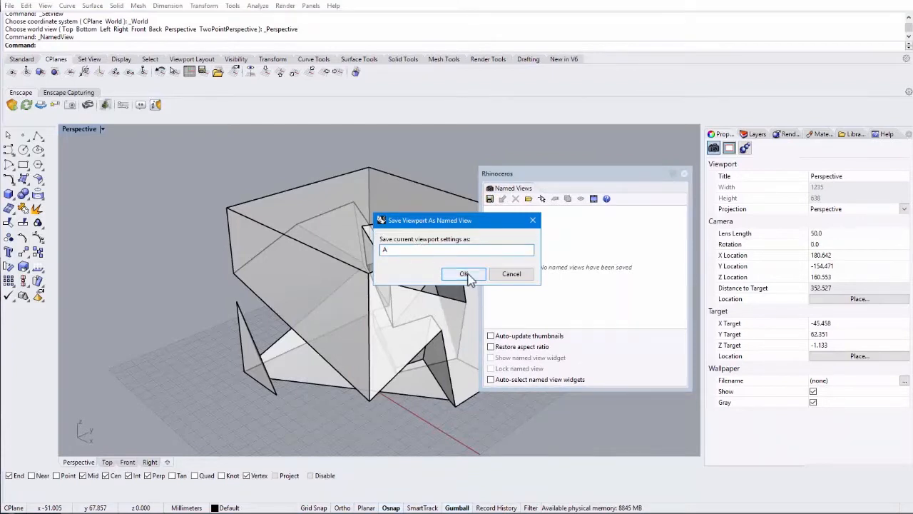
pyautogui.click(463, 274)
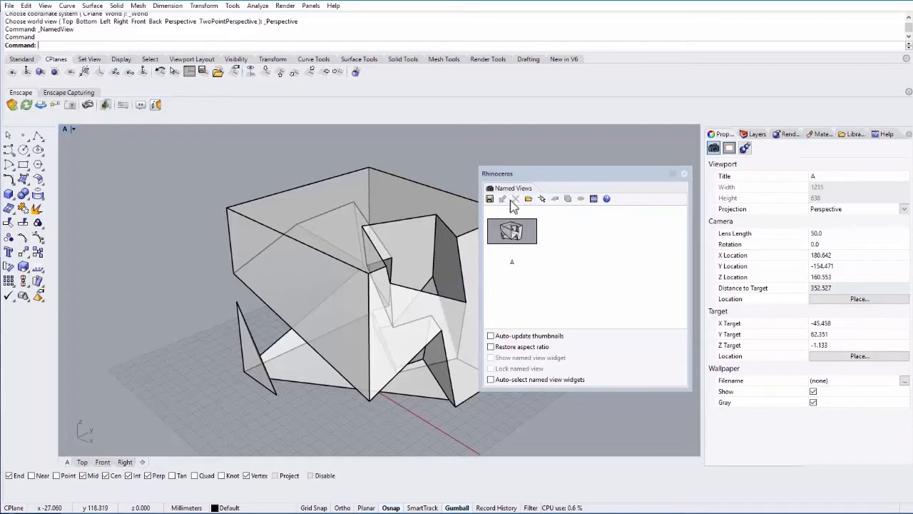
pyautogui.moveTo(649, 168)
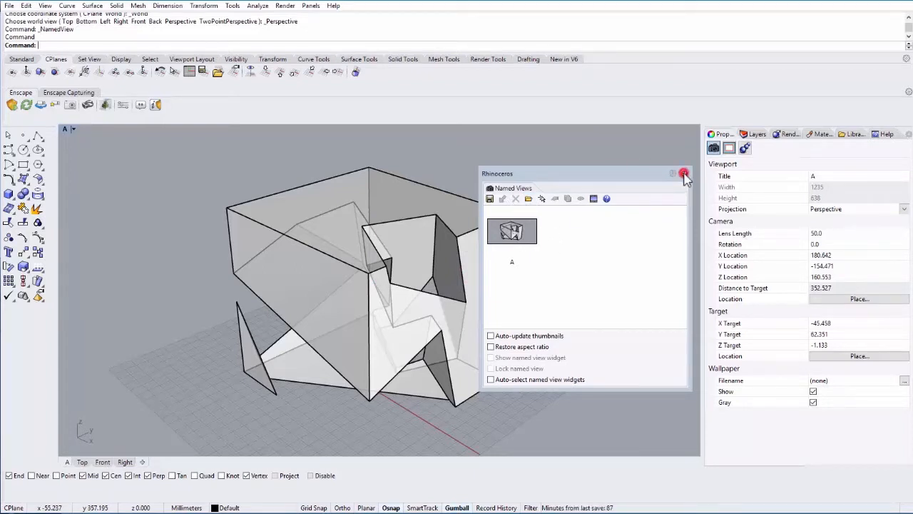
# - Close the Named Views panel, orbit the cube away, then restore named view A
pyautogui.click(684, 174)
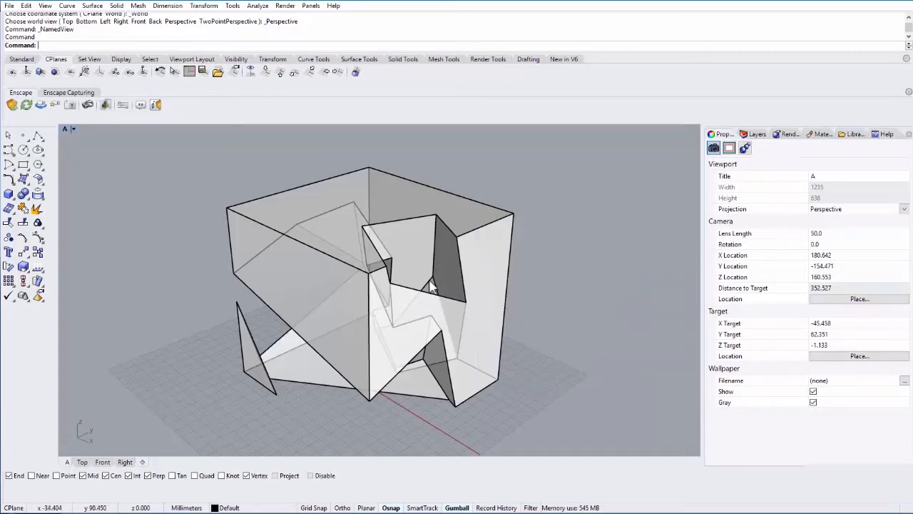
pyautogui.moveTo(428, 286); pyautogui.dragTo(431, 317)
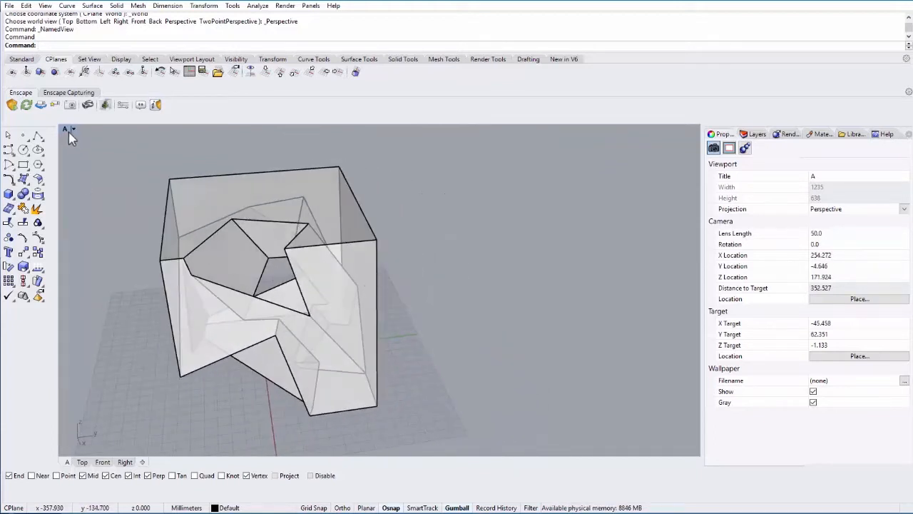
pyautogui.click(71, 129)
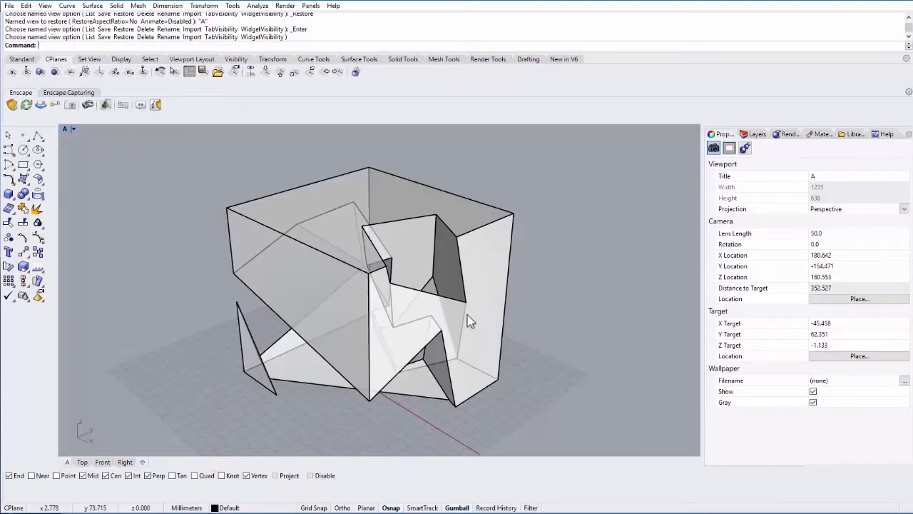
pyautogui.moveTo(525, 241)
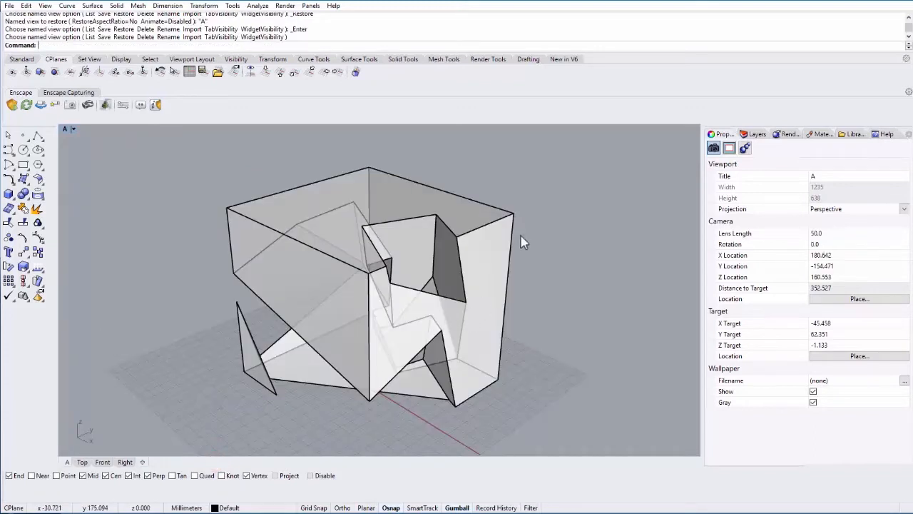
pyautogui.moveTo(338, 216)
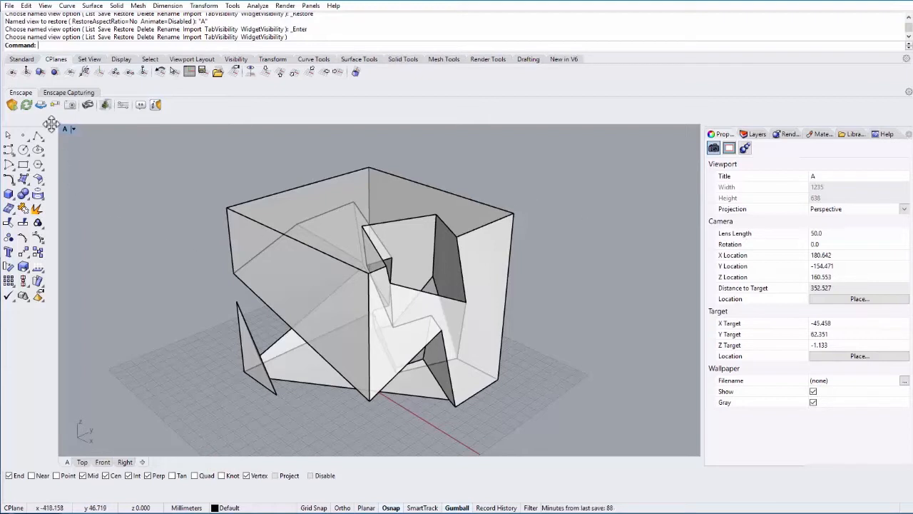
pyautogui.moveTo(749, 192)
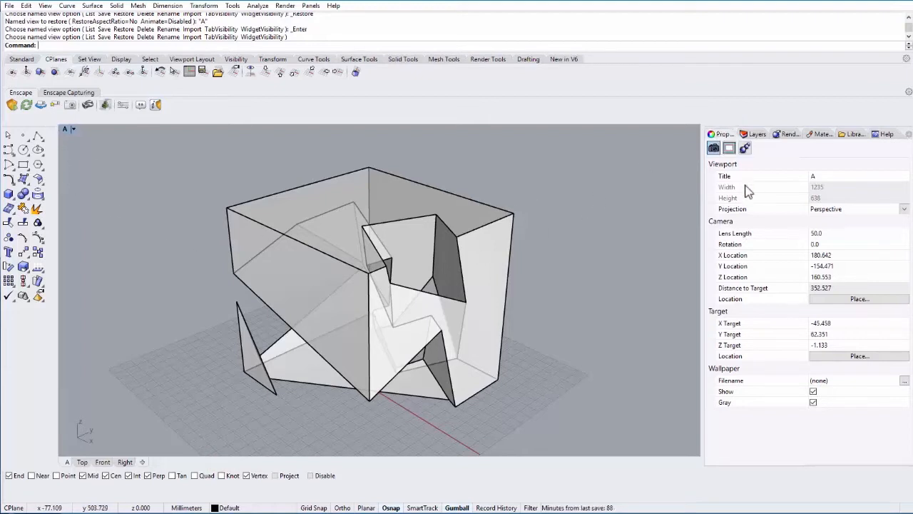
pyautogui.moveTo(860, 221)
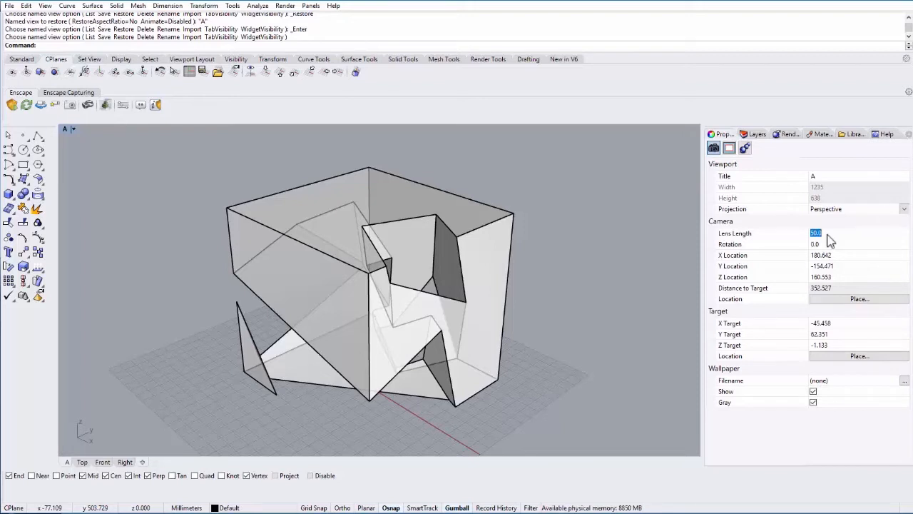
# - Give viewport A a 20 mm lens length and orbit the camera closer to the cube
pyautogui.write('2')
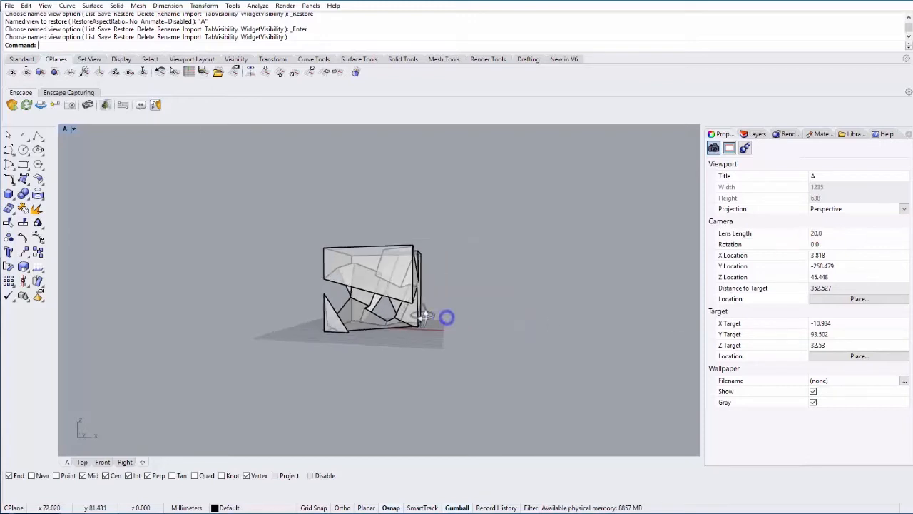
pyautogui.moveTo(446, 318); pyautogui.dragTo(337, 265)
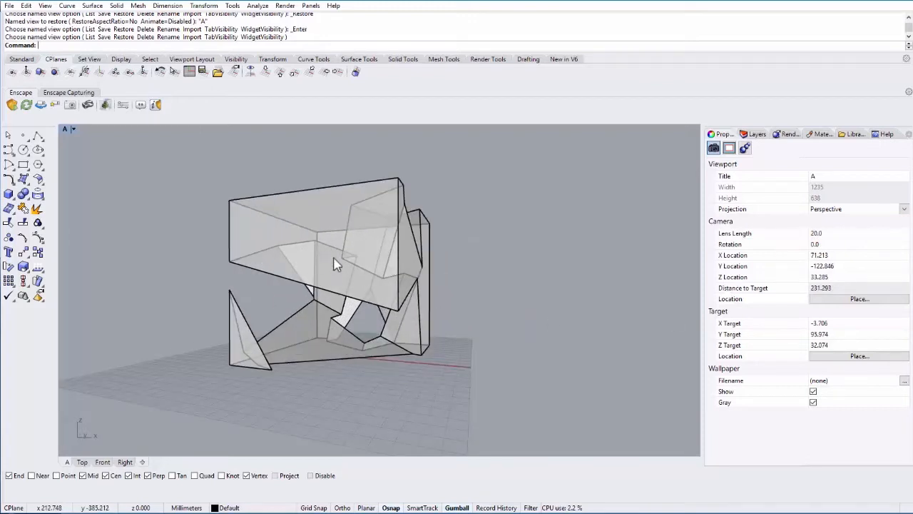
pyautogui.moveTo(337, 264); pyautogui.dragTo(386, 285)
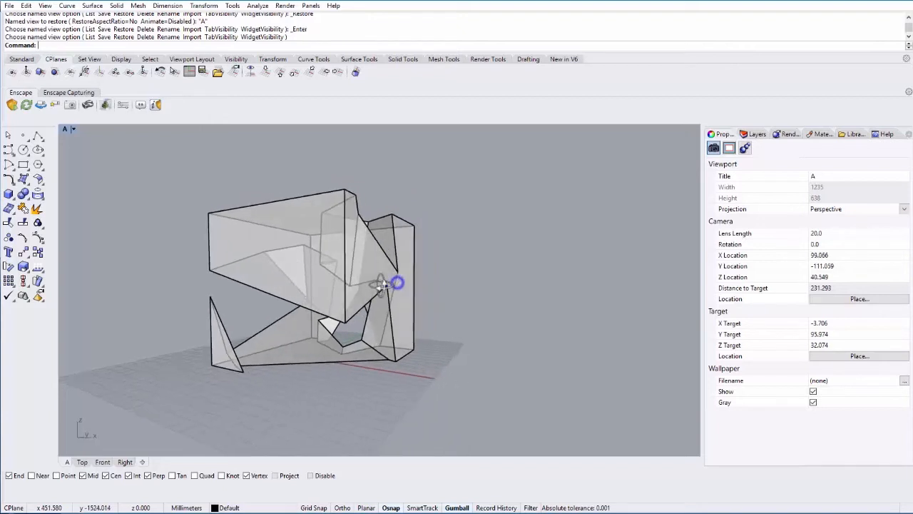
pyautogui.moveTo(385, 286); pyautogui.dragTo(299, 271)
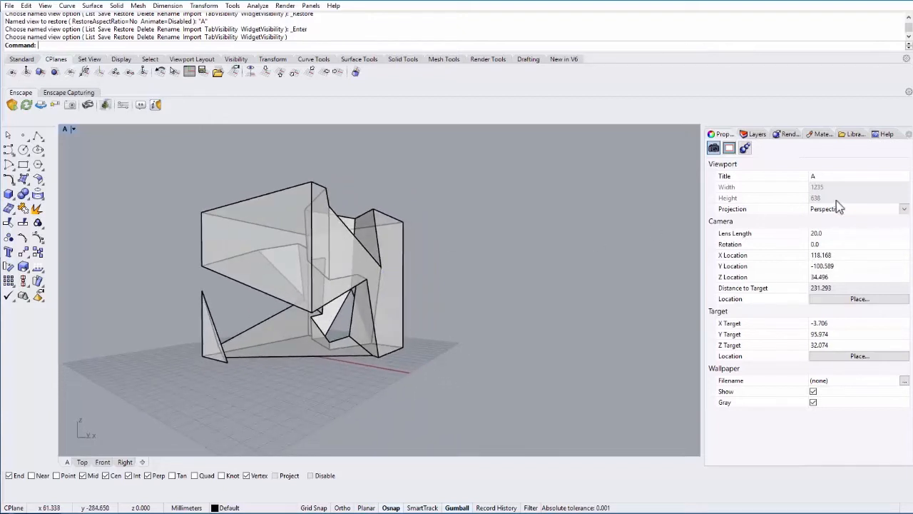
pyautogui.moveTo(135, 161)
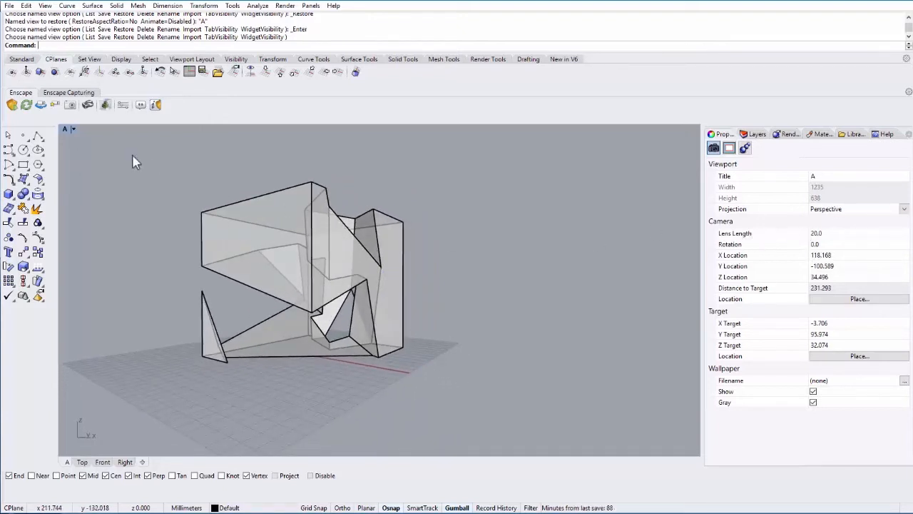
# - Save the wider-angle perspective as named view 'B' and close the Named Views panel
pyautogui.click(71, 129)
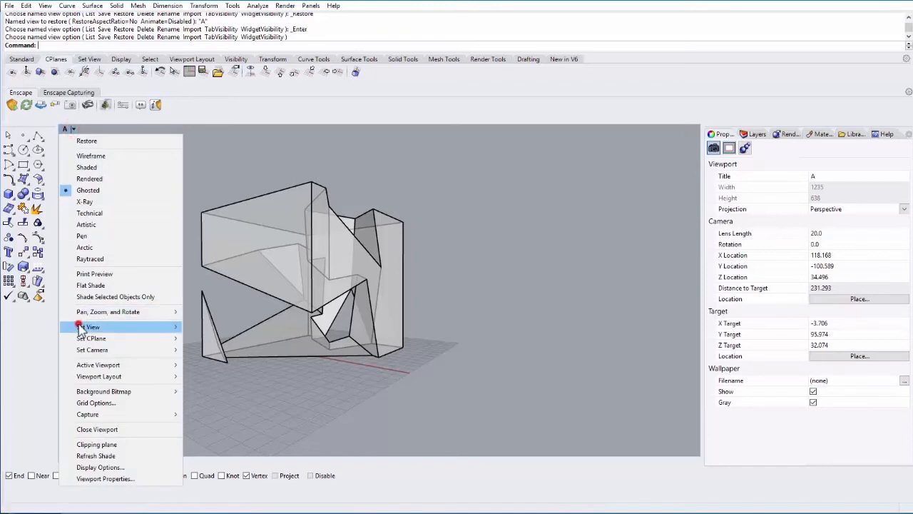
pyautogui.click(90, 327)
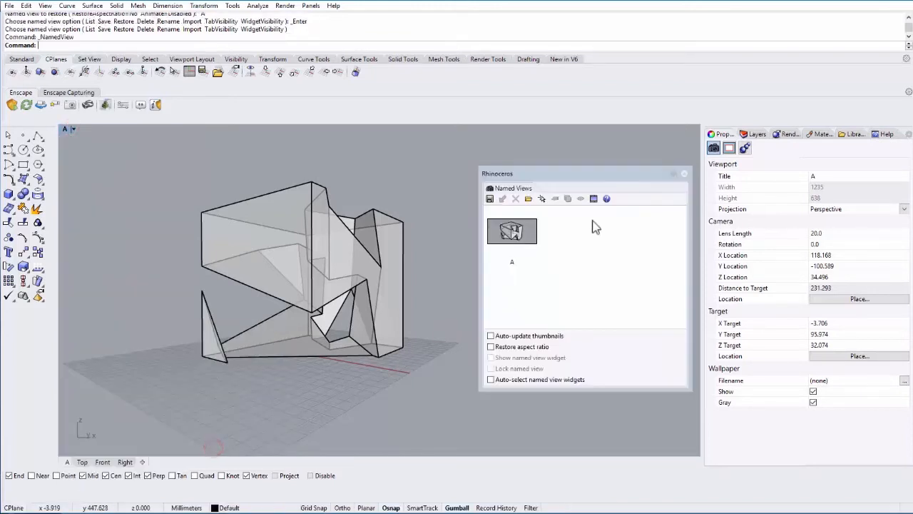
pyautogui.click(490, 198)
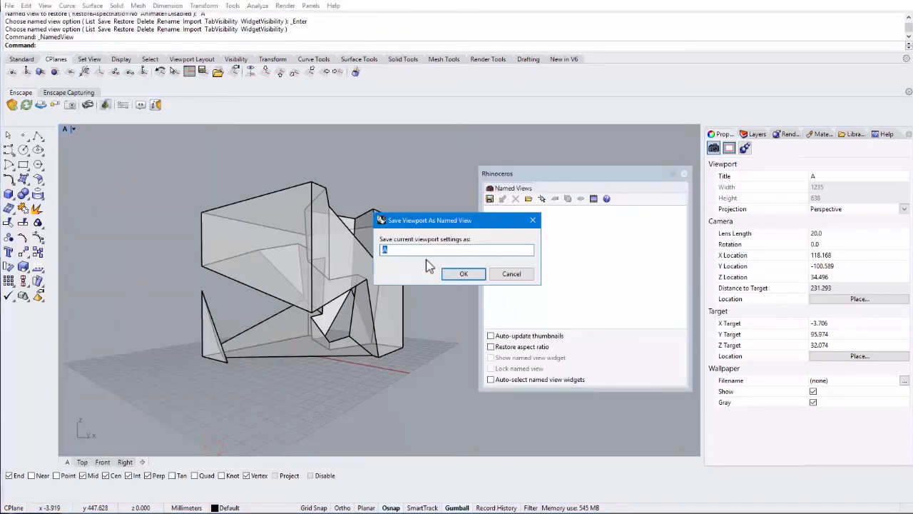
pyautogui.click(463, 274)
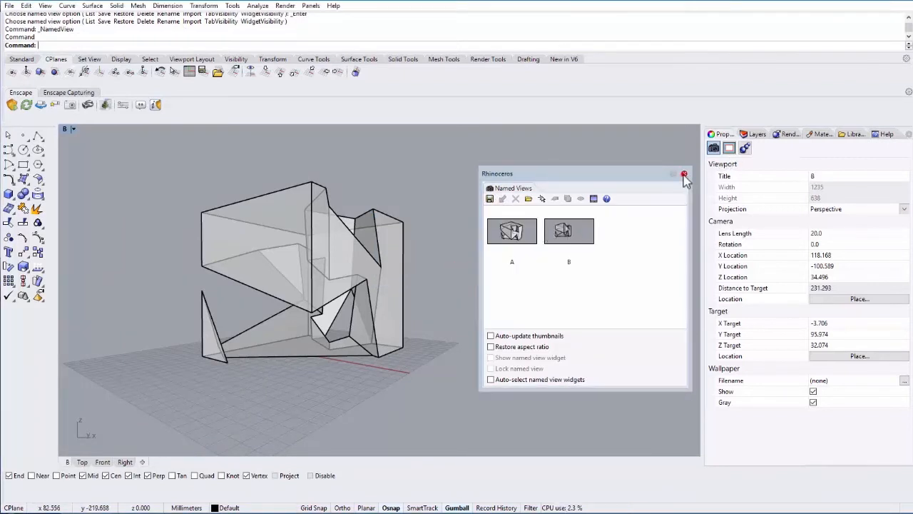
pyautogui.click(684, 174)
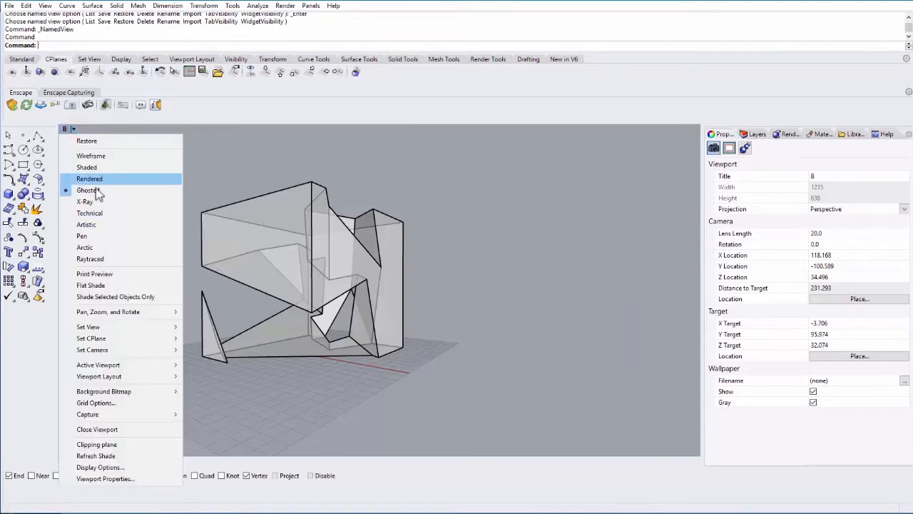
pyautogui.moveTo(85, 247)
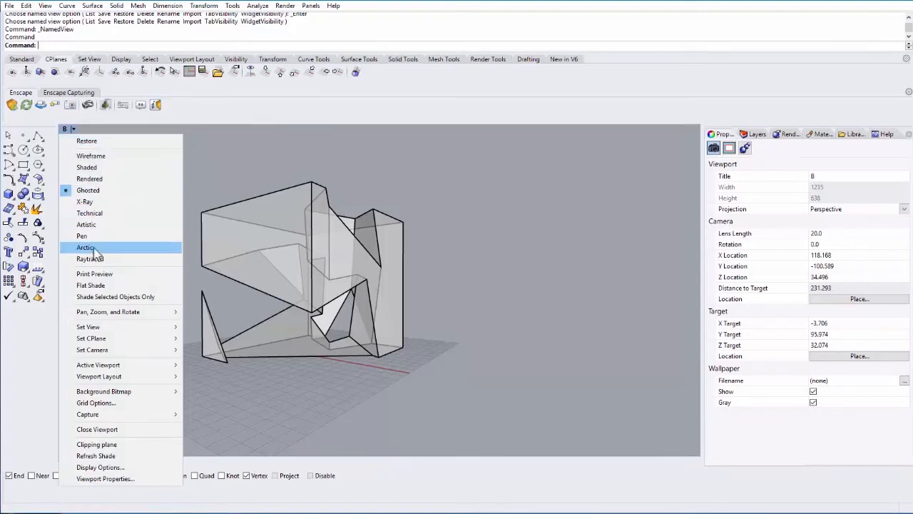
# - Switch viewport B to the Arctic display mode
pyautogui.click(86, 247)
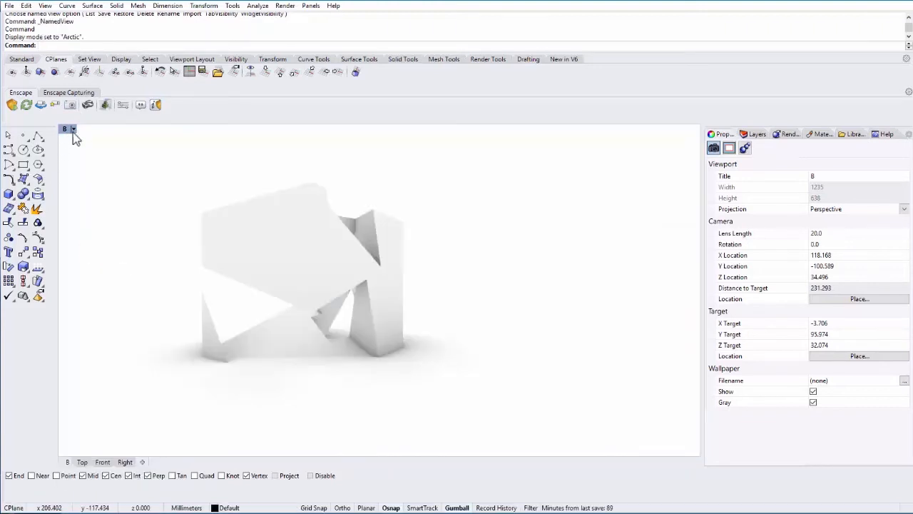
pyautogui.click(72, 129)
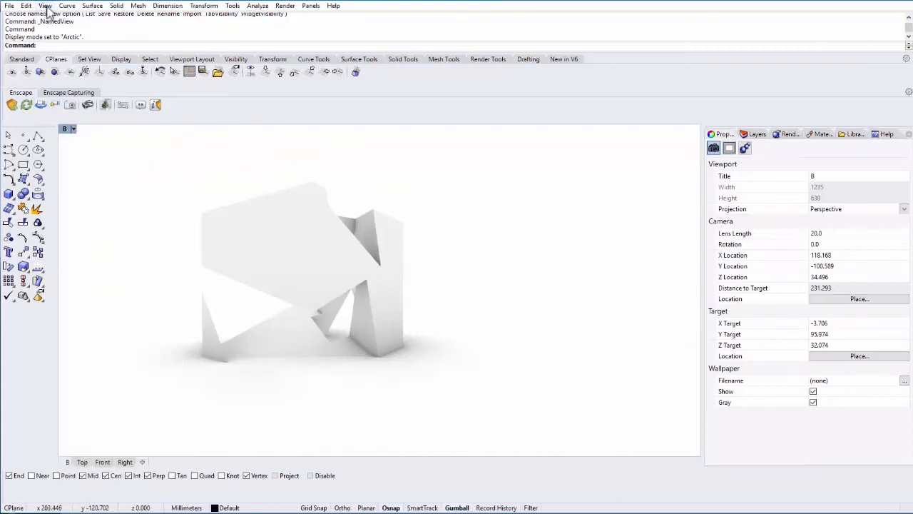
# - Capture view B to an image file at 1600 × 1200 pixels
pyautogui.click(45, 6)
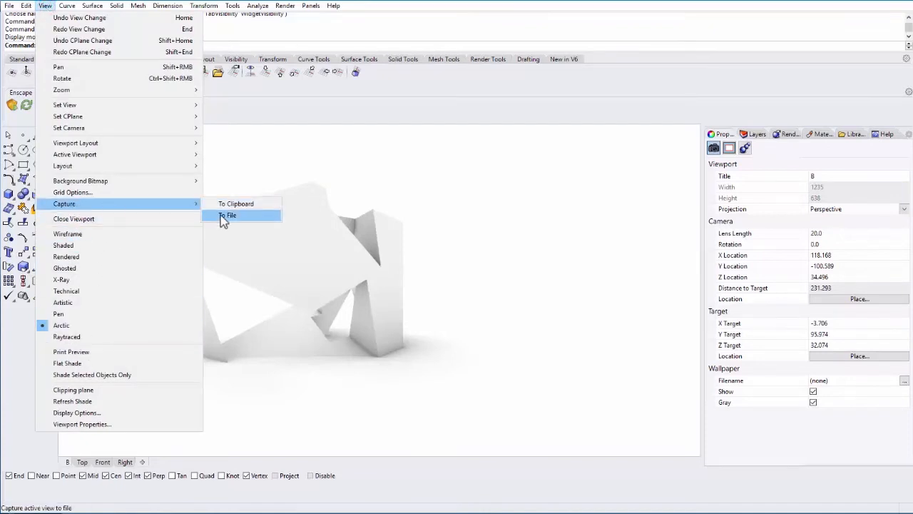
pyautogui.click(229, 214)
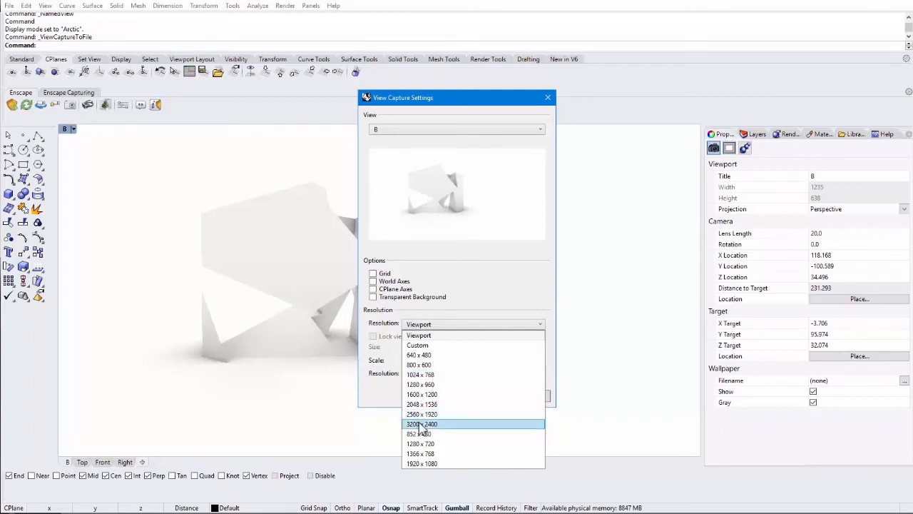
pyautogui.moveTo(437, 428)
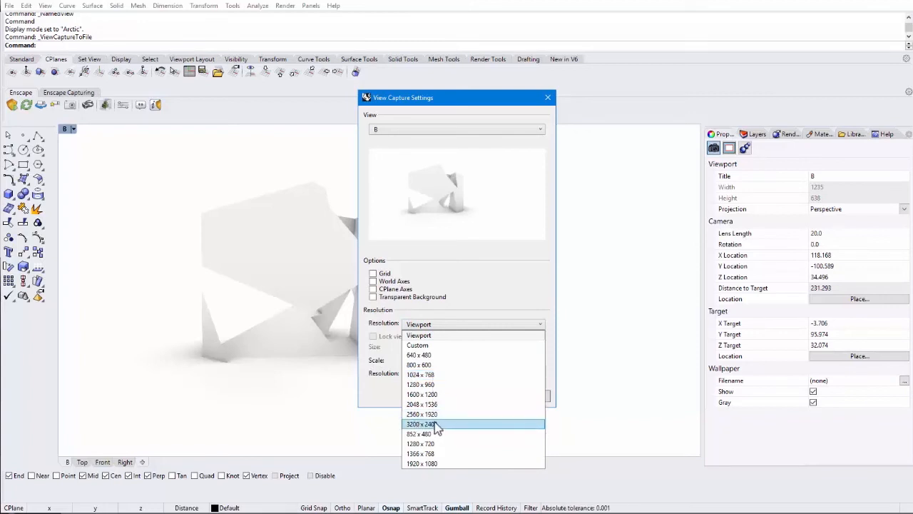
pyautogui.moveTo(428, 428)
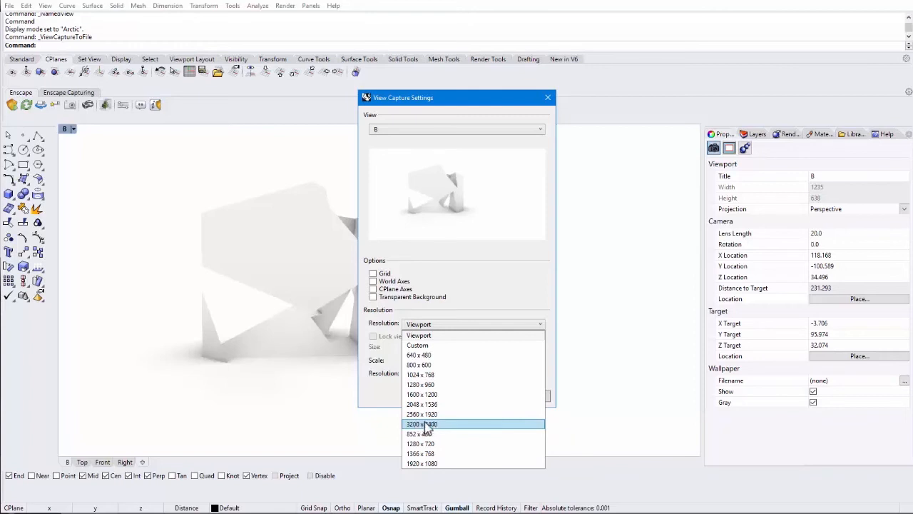
pyautogui.moveTo(426, 428)
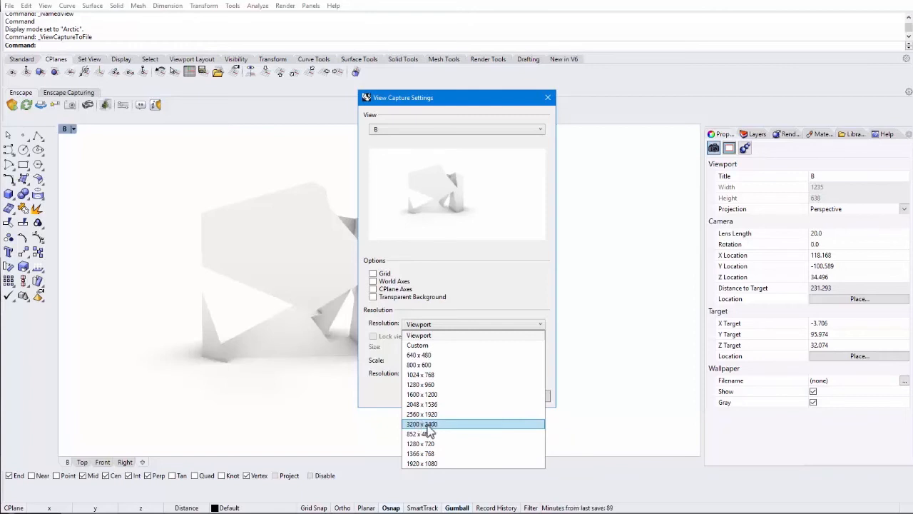
pyautogui.moveTo(438, 428)
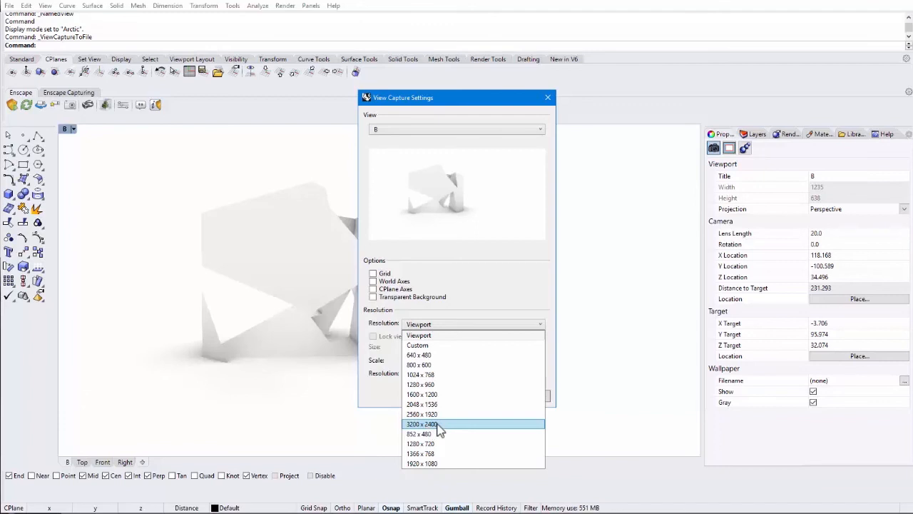
pyautogui.moveTo(445, 364)
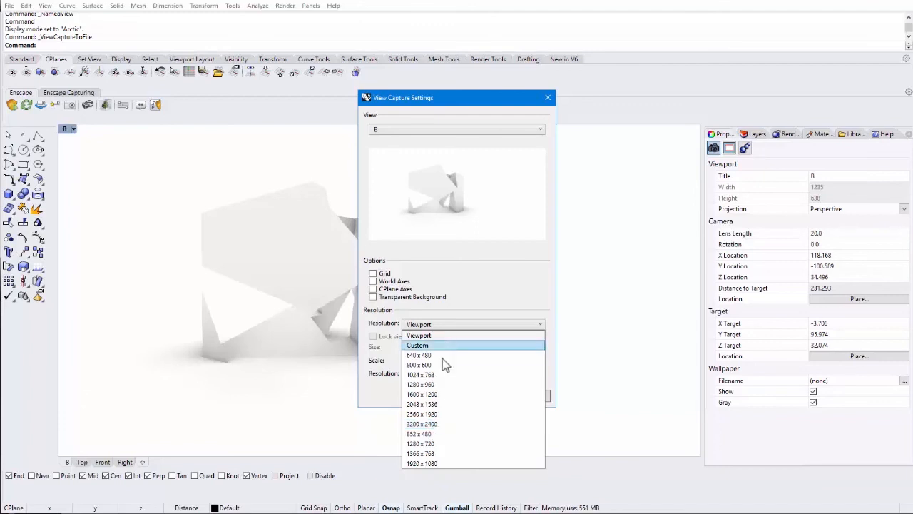
pyautogui.click(421, 393)
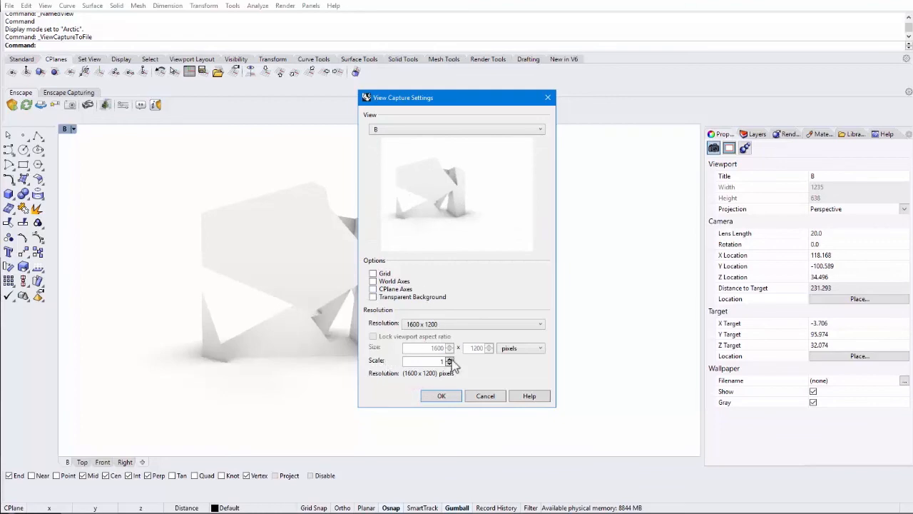
pyautogui.click(441, 395)
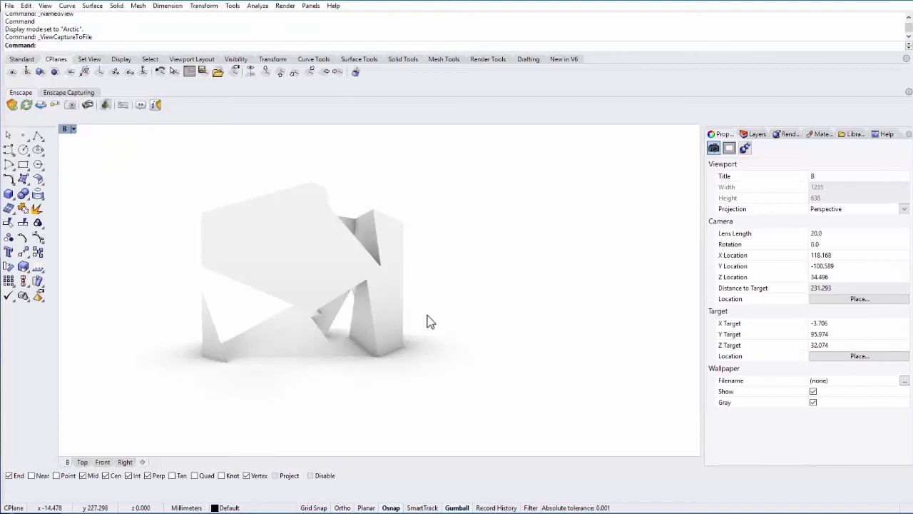
pyautogui.moveTo(244, 250)
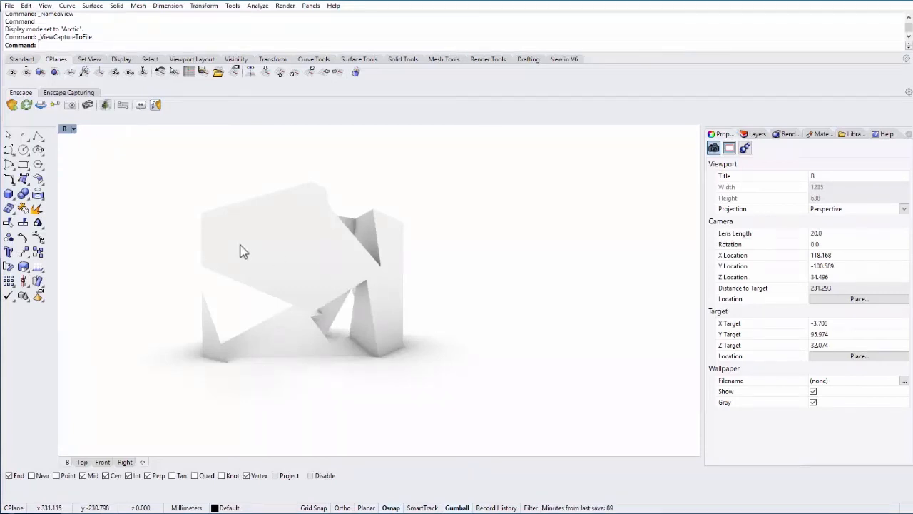